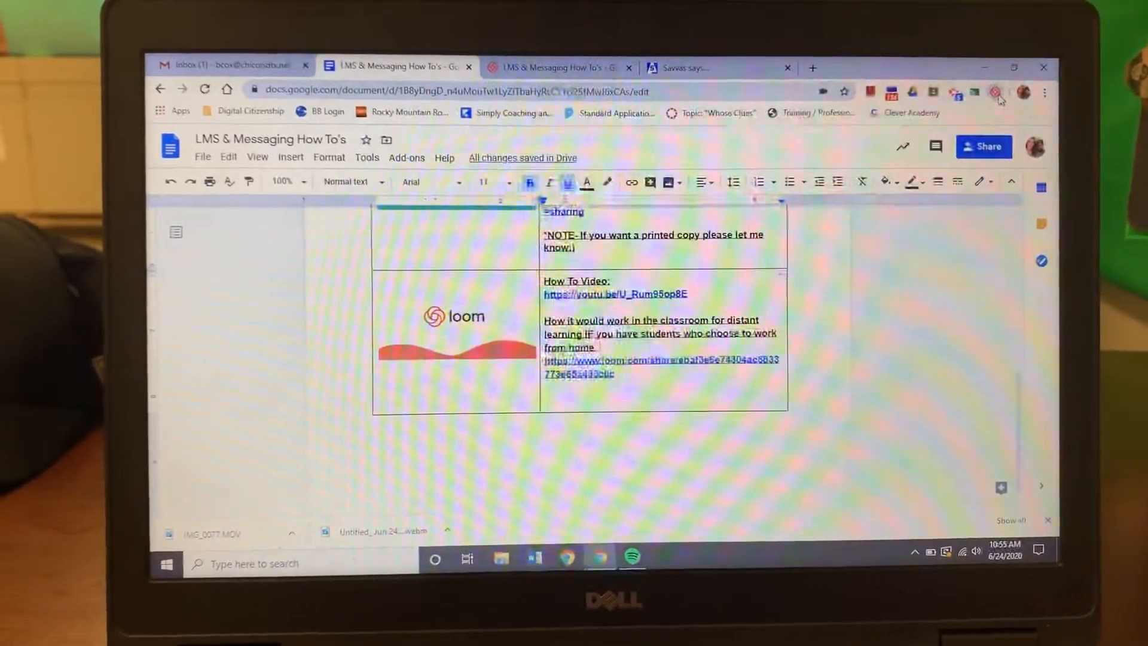
Bring up the Loom recorder panel from the Chrome toolbar over the LMS & Messaging How To's doc
left_click(996, 96)
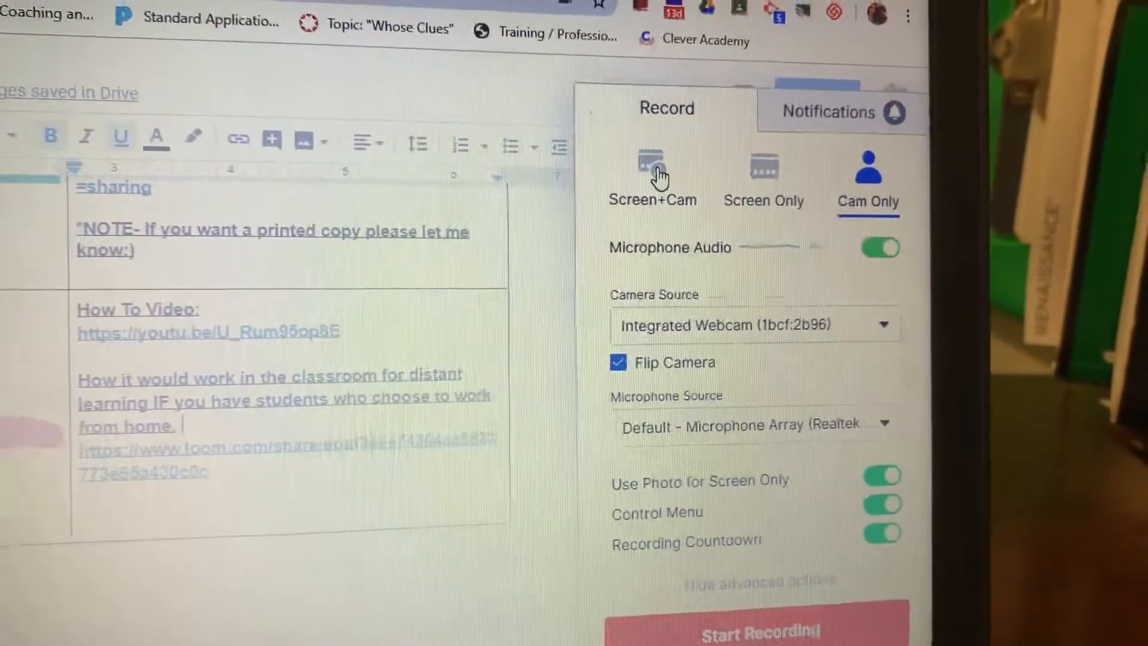
Switch Loom to Screen Only mode capturing the Full Desktop, microphone on
left_click(764, 179)
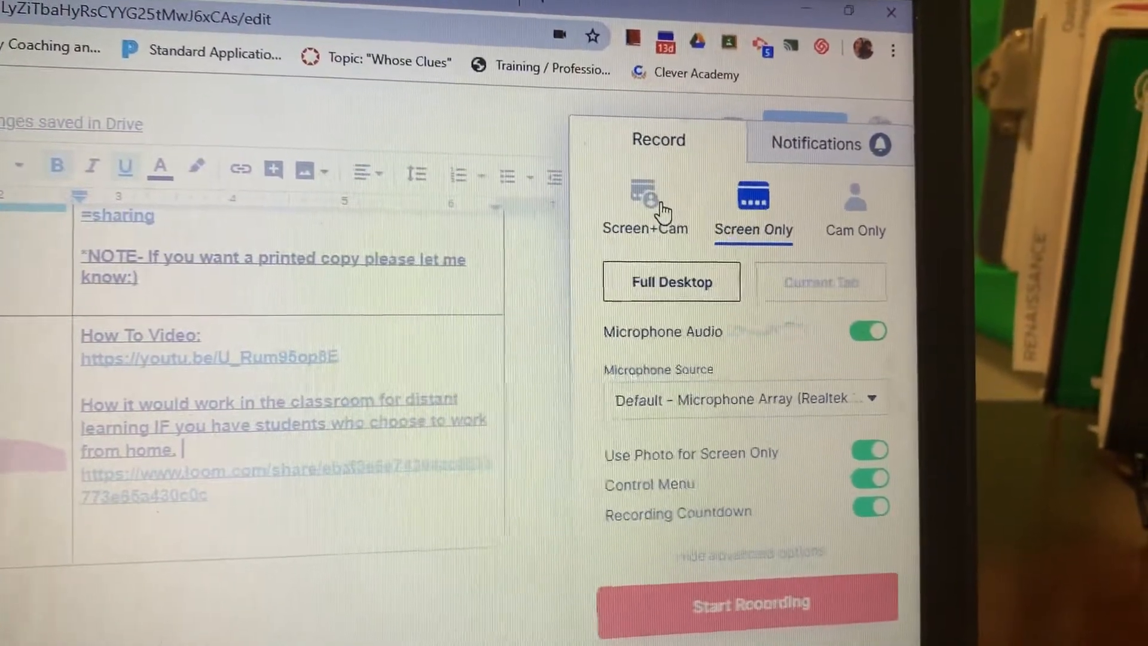
left_click(747, 601)
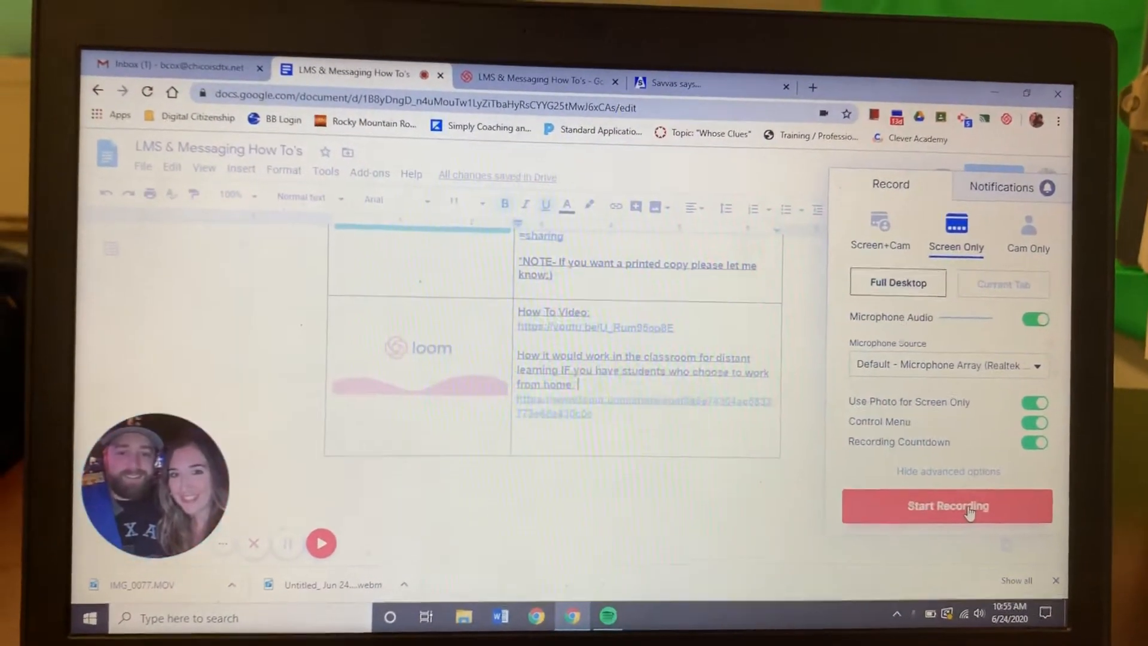
Start the Loom recording, sharing the entire screen
left_click(948, 505)
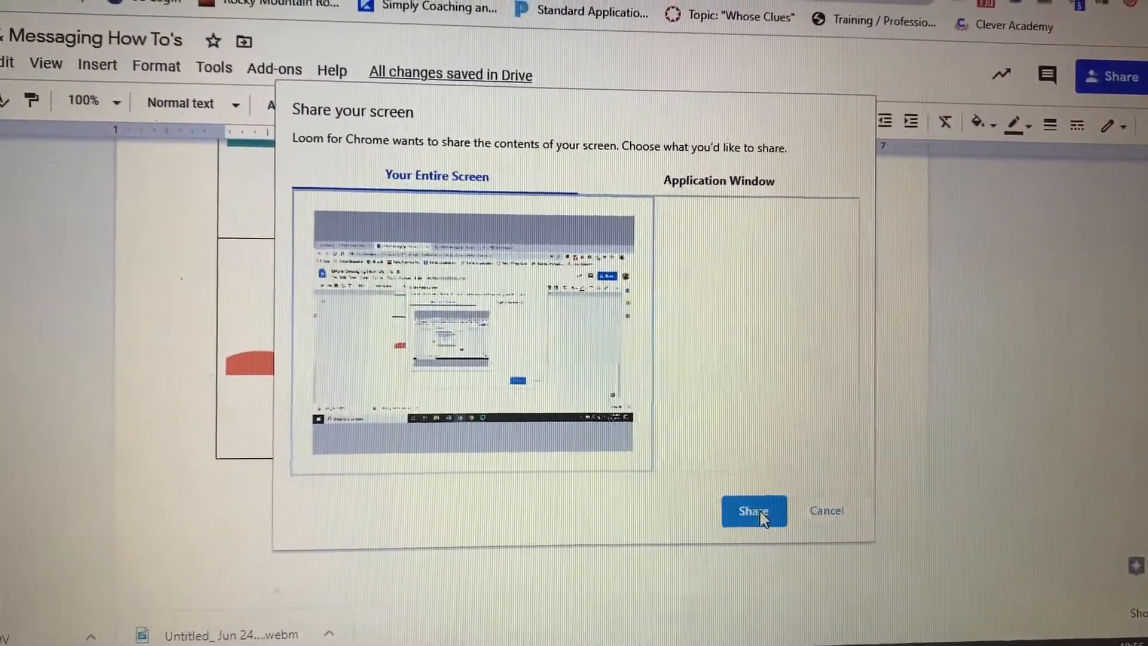
left_click(753, 511)
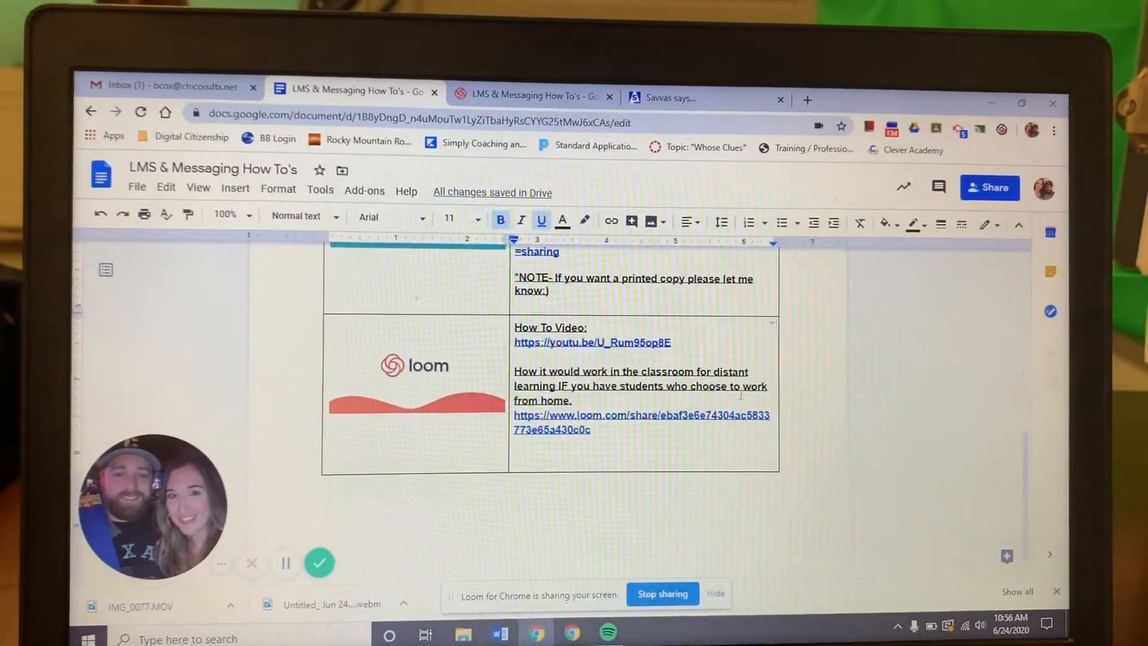
Show the Savvas Realize math textbook's Table of Contents while recording
left_click(685, 87)
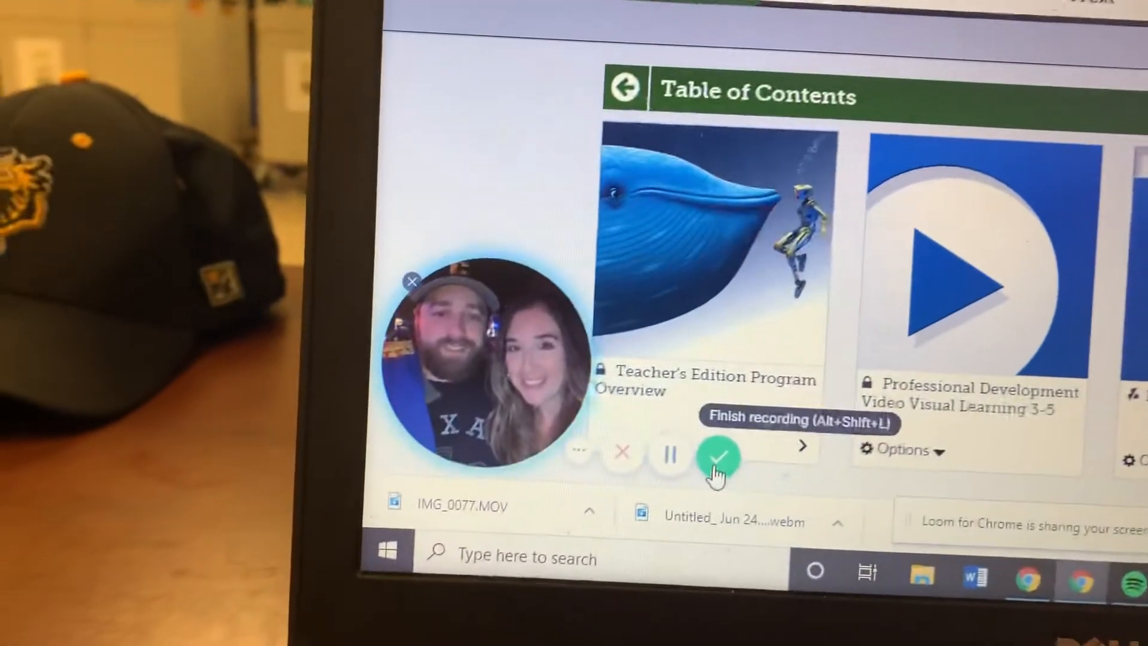
Finish the recording and review the new video's share page
left_click(719, 455)
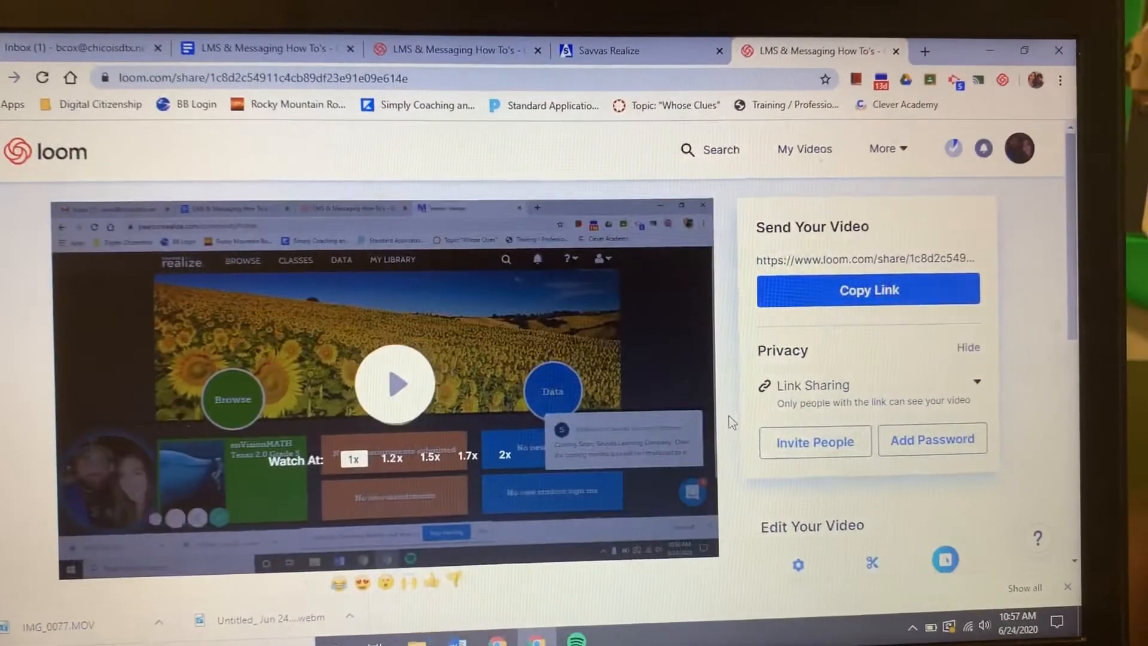
scroll("down", 3)
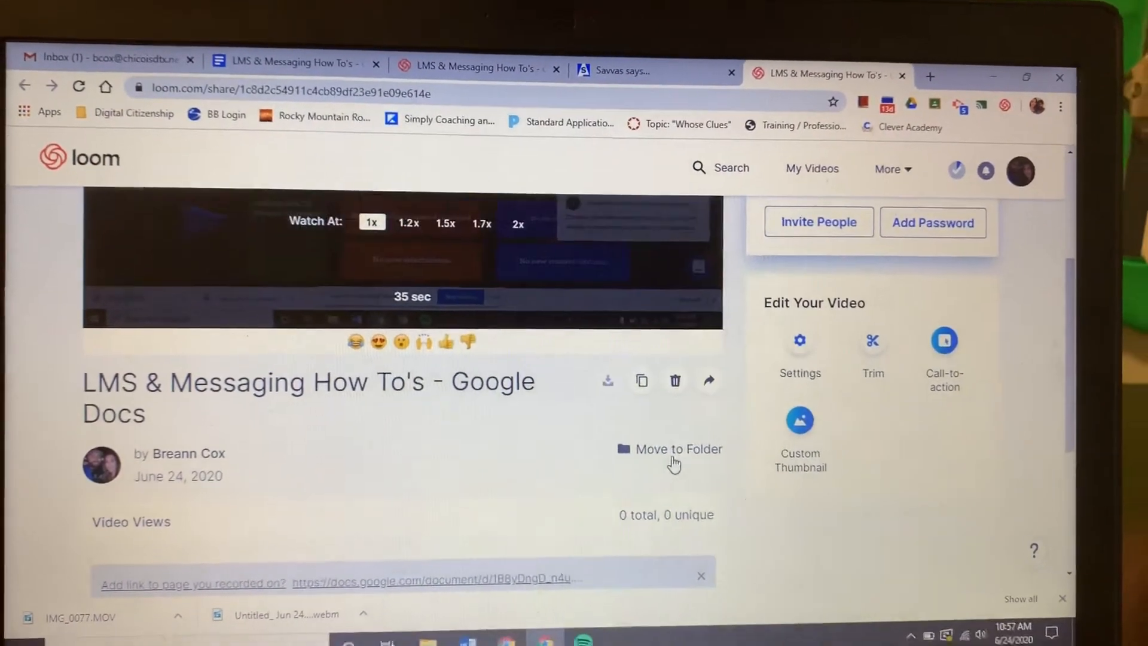
Move the LMS & Messaging How To's video into the 4th Math folder
left_click(673, 448)
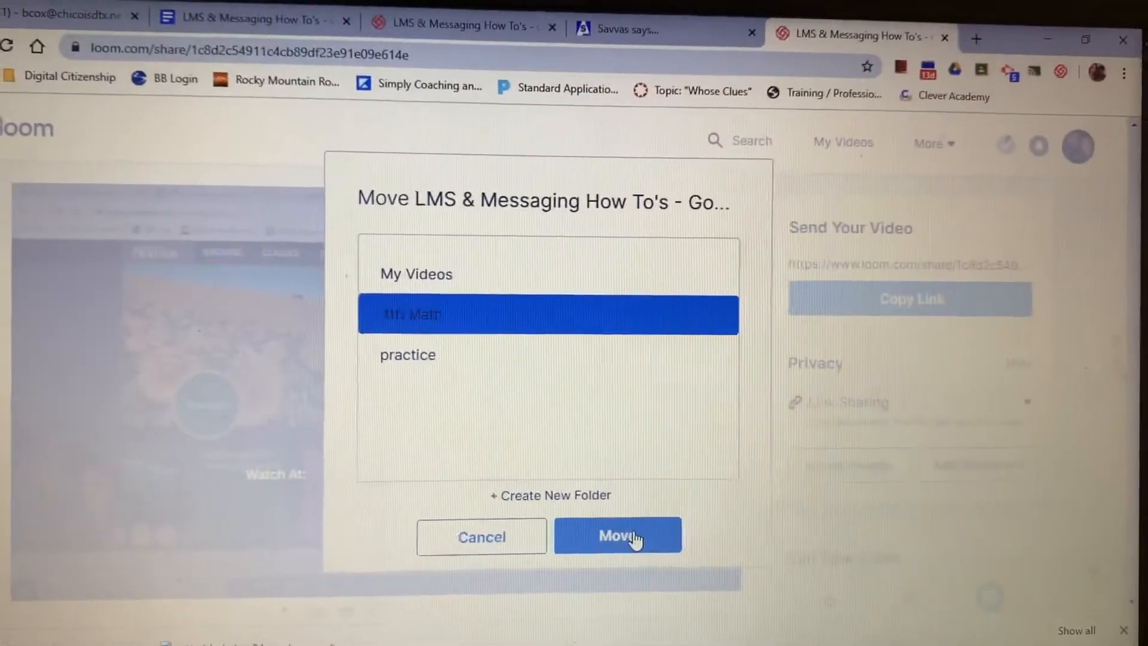
left_click(617, 536)
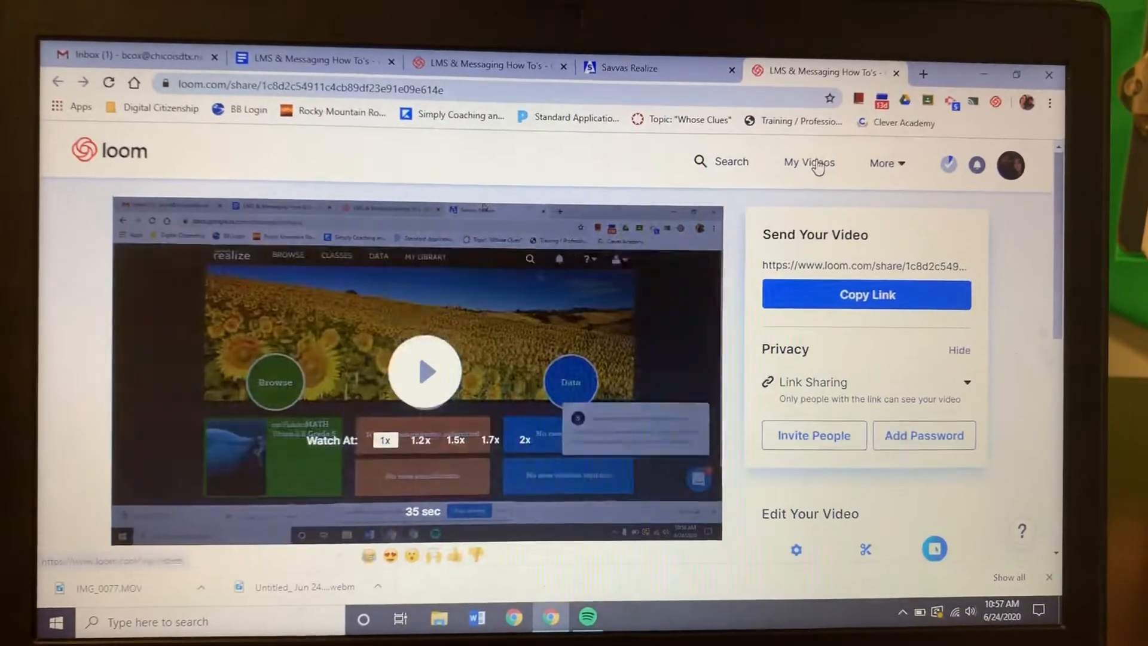
Go to My Videos and open the 4th Math folder to see the video
left_click(810, 161)
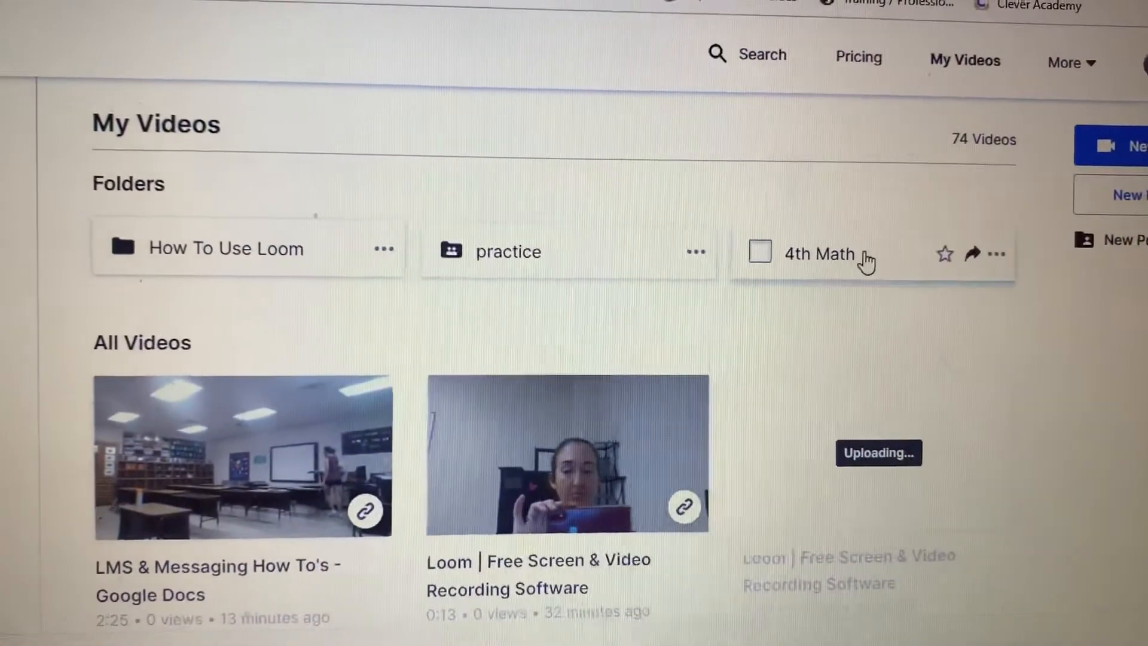
left_click(818, 254)
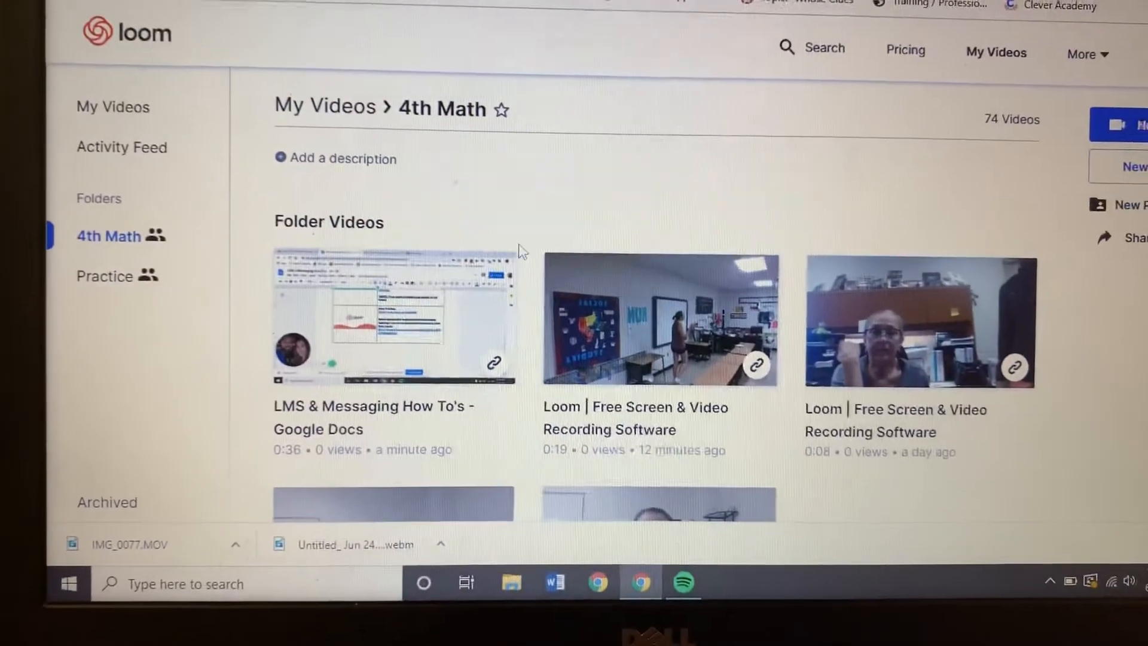